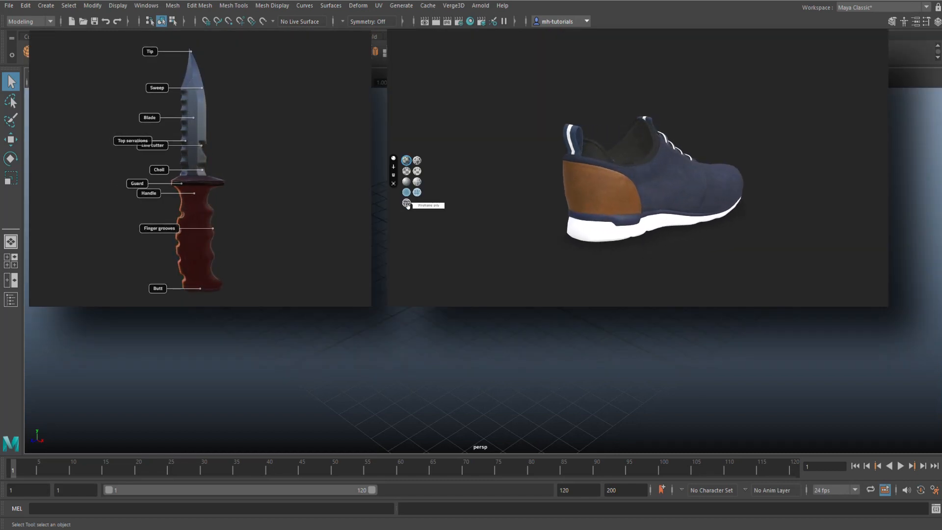
- Switch the Verge3D sneaker demo through wireframe, X-ray and X-ray wireframe views
{"action": "left_click", "coordinate": [407, 204]}
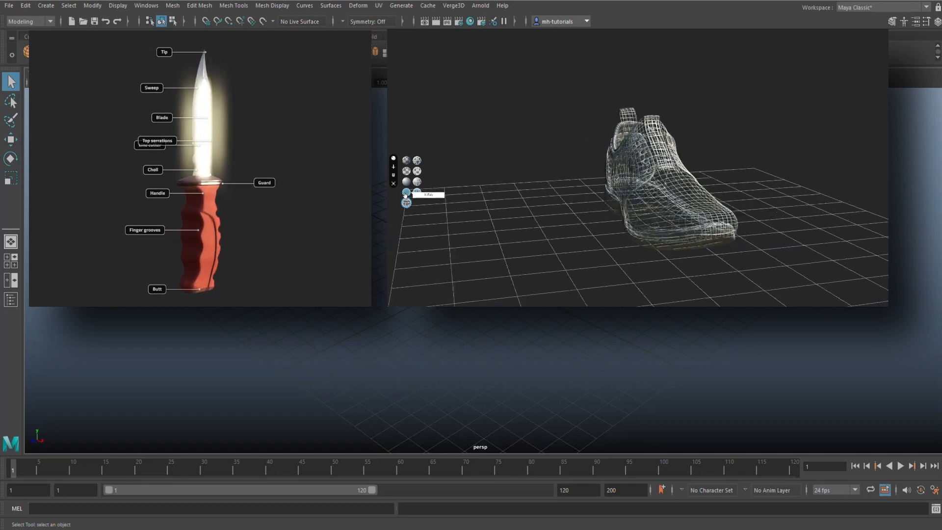
{"action": "left_click", "coordinate": [406, 193]}
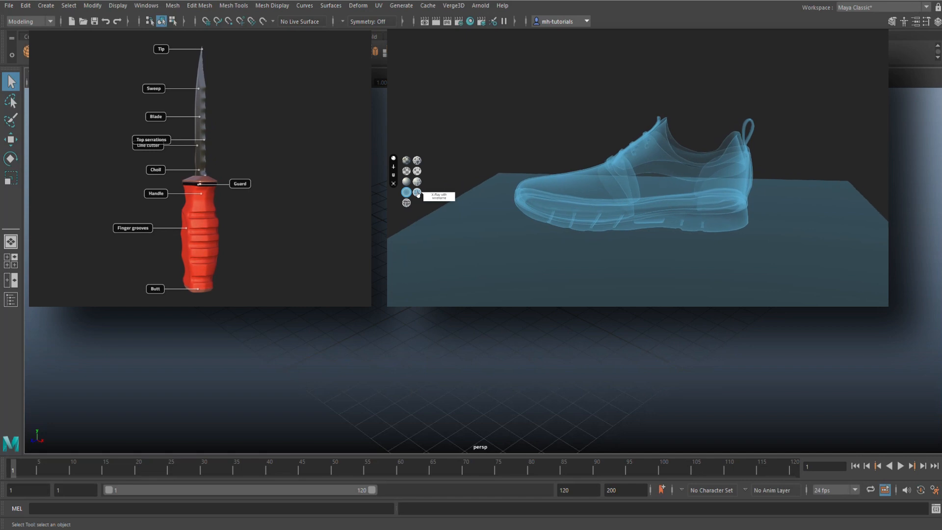
{"action": "left_click", "coordinate": [417, 193]}
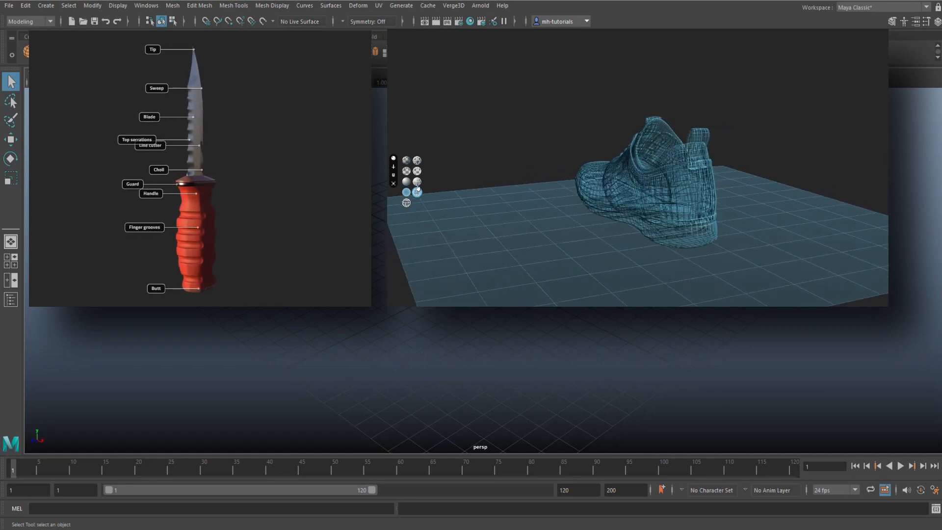
{"action": "left_click", "coordinate": [417, 181]}
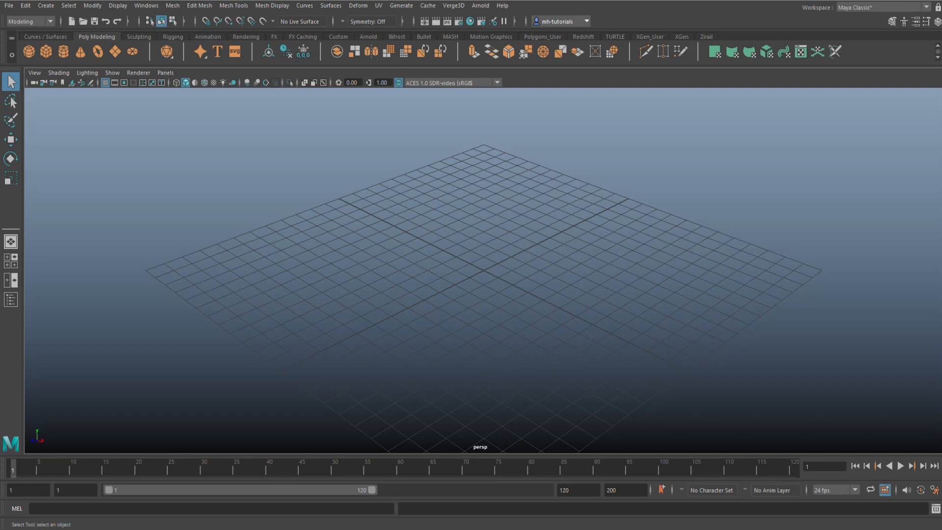
{"action": "mouse_move", "coordinate": [606, 465]}
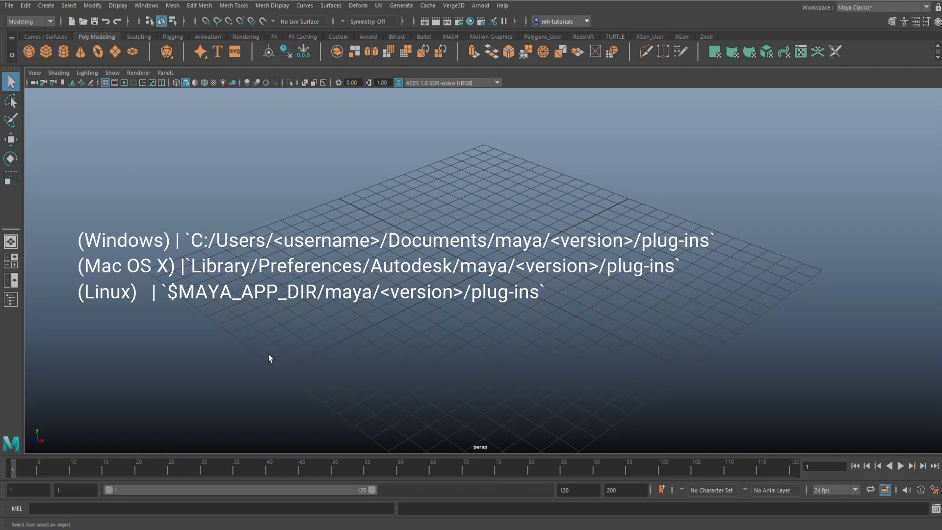
{"action": "mouse_move", "coordinate": [319, 334]}
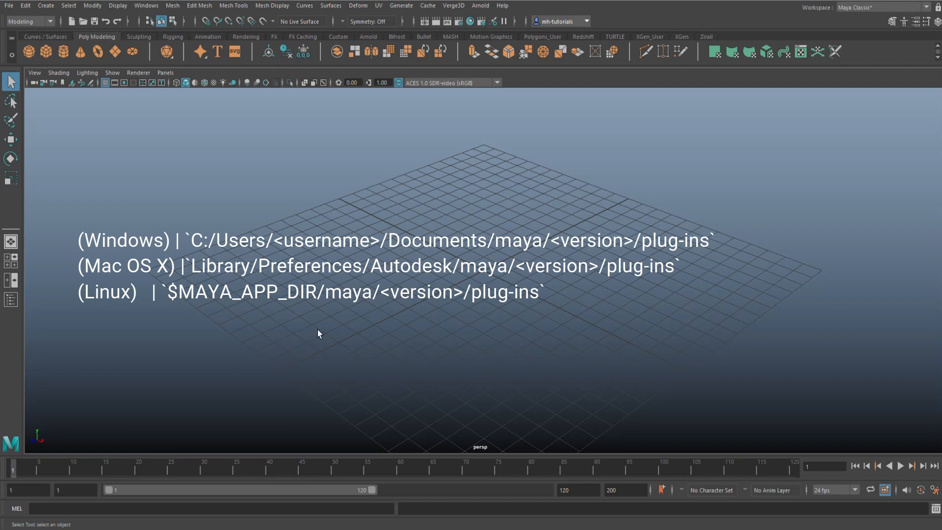
{"action": "mouse_move", "coordinate": [340, 339]}
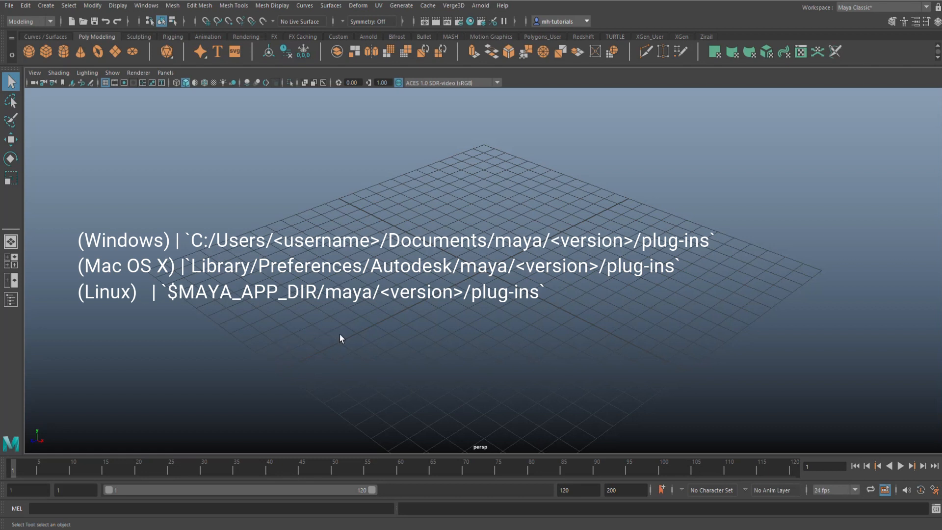
{"action": "mouse_move", "coordinate": [163, 155]}
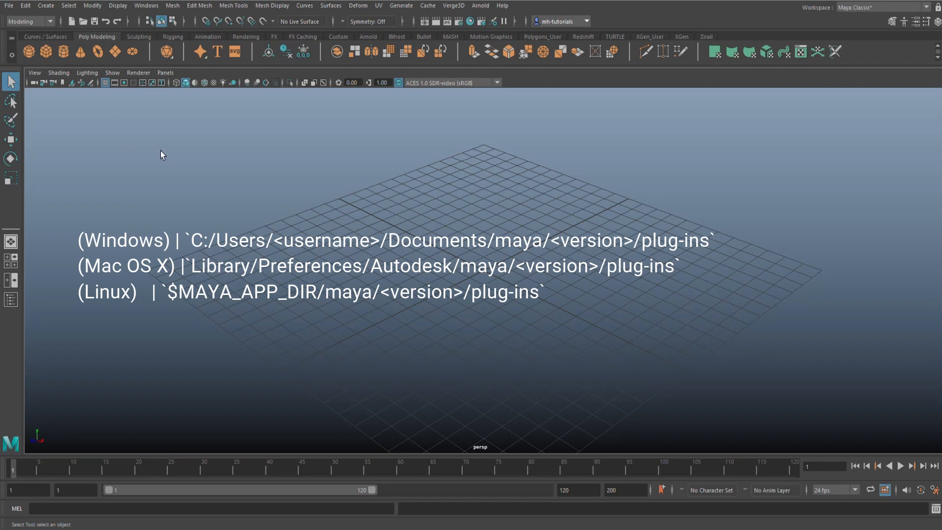
- Open Maya's Plug-in Manager from the Windows menu to see glTFTranslator.py's load settings
{"action": "left_click", "coordinate": [146, 5]}
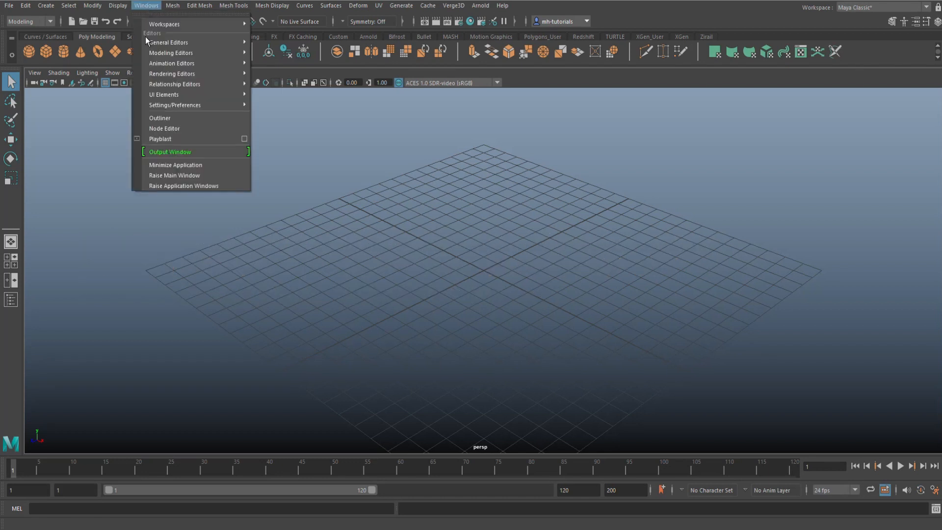
{"action": "mouse_move", "coordinate": [175, 105]}
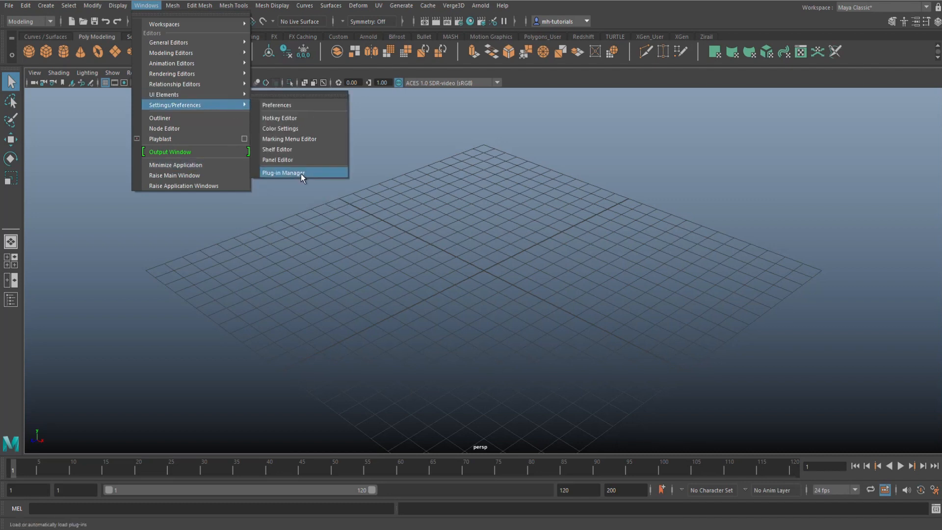
{"action": "left_click", "coordinate": [283, 172]}
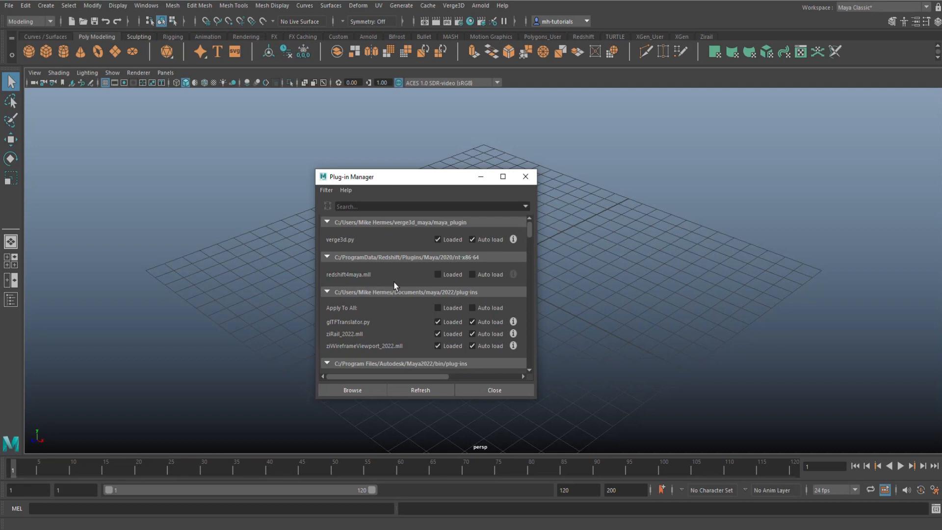
{"action": "mouse_move", "coordinate": [340, 333]}
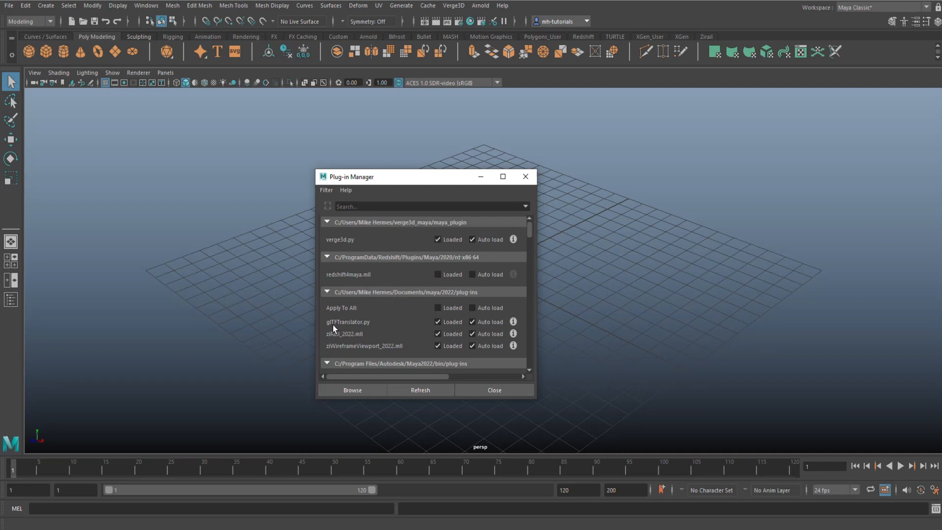
{"action": "mouse_move", "coordinate": [381, 332]}
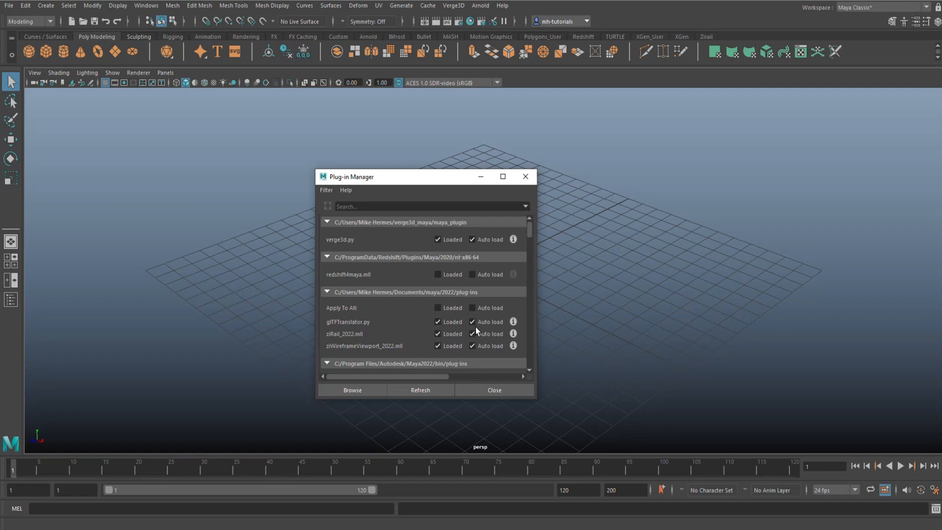
{"action": "mouse_move", "coordinate": [497, 330]}
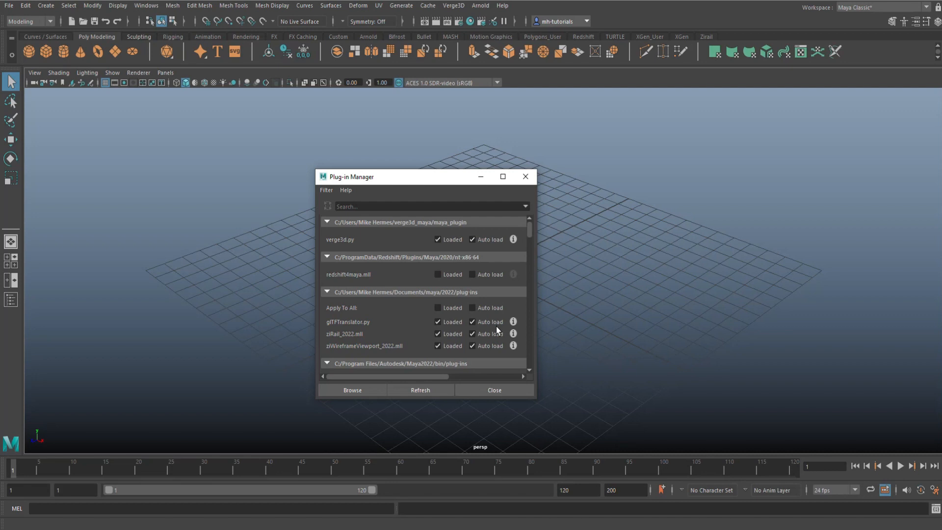
{"action": "mouse_move", "coordinate": [525, 176]}
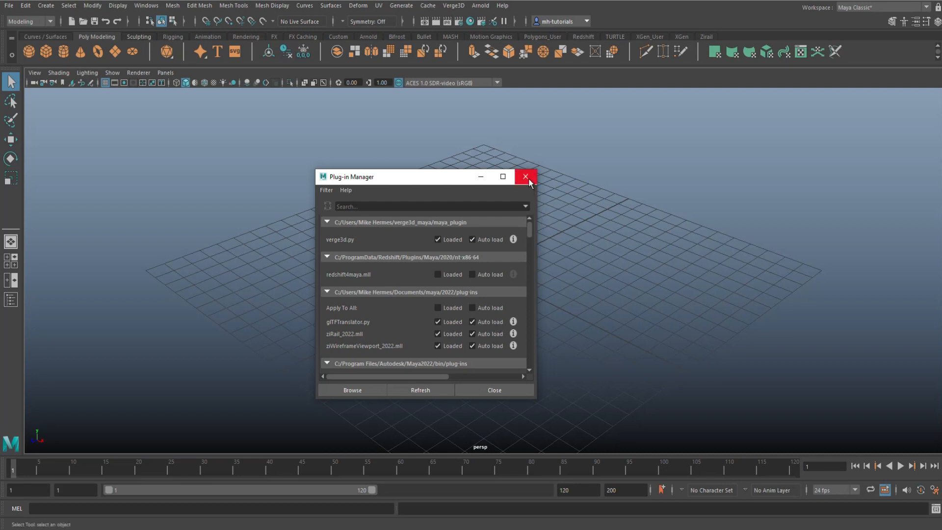
- Close the Plug-in Manager, create a polygon cube, and jump to frame 30
{"action": "left_click", "coordinate": [526, 177]}
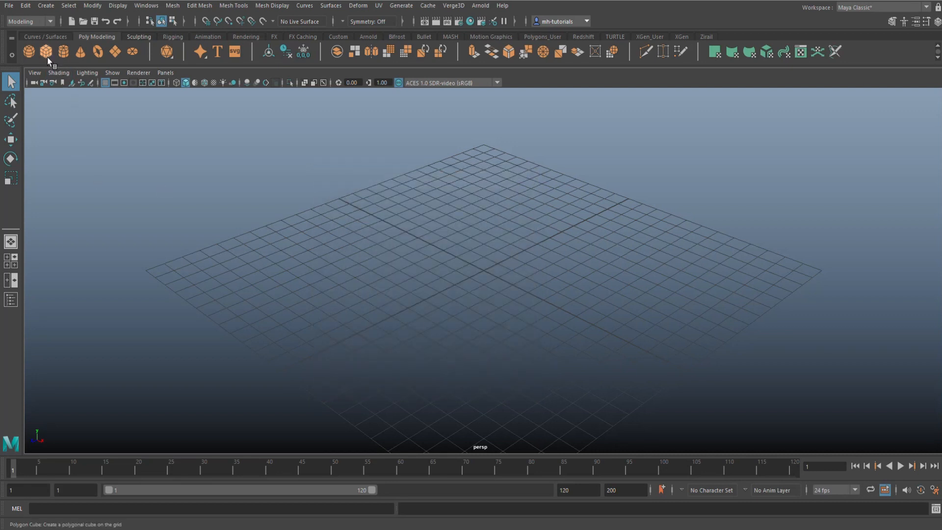
{"action": "left_click", "coordinate": [45, 49]}
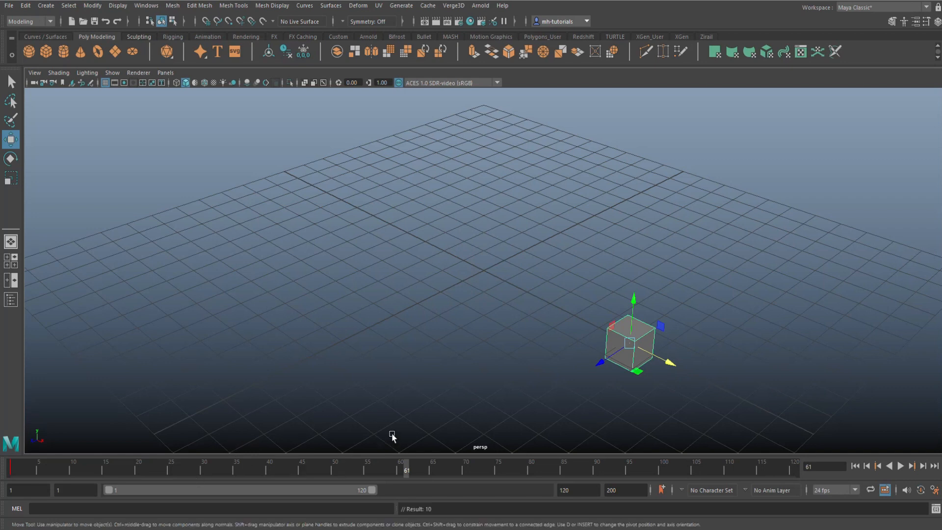
{"action": "left_click", "coordinate": [901, 479]}
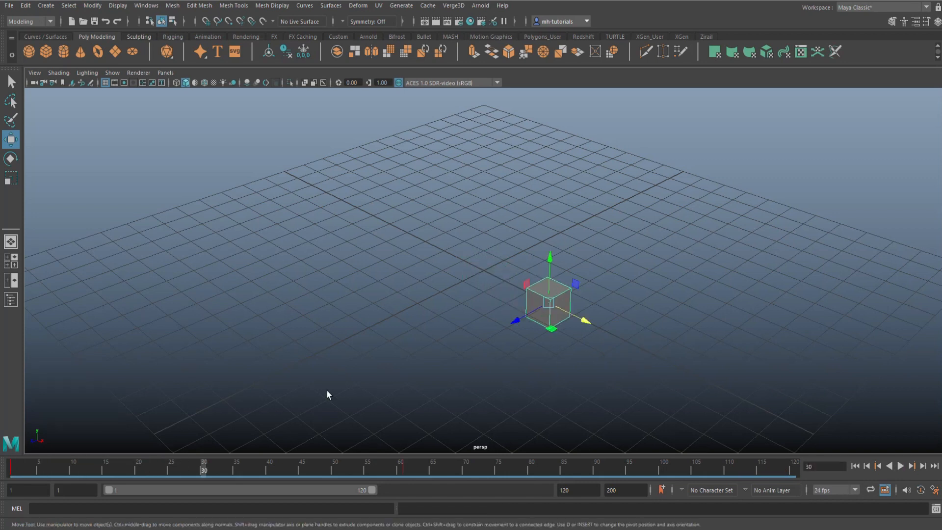
{"action": "left_click", "coordinate": [7, 5]}
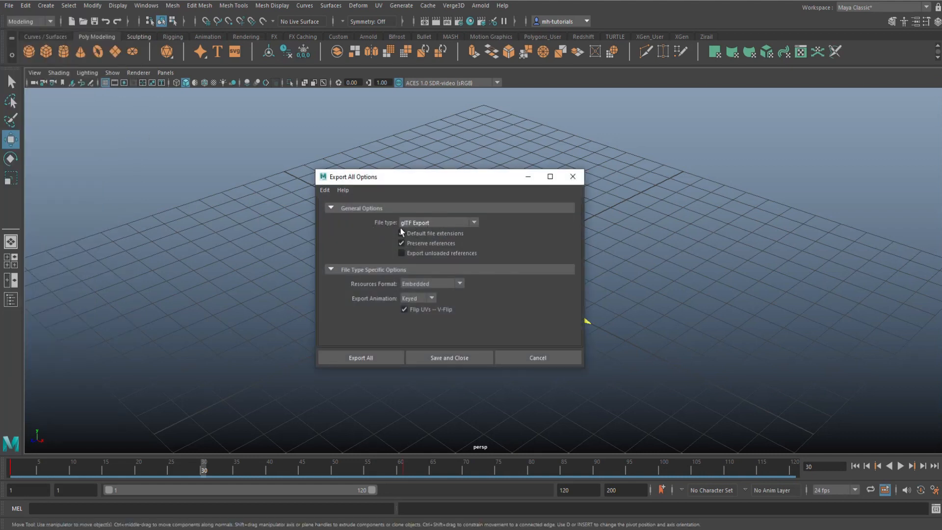
{"action": "left_click", "coordinate": [402, 233]}
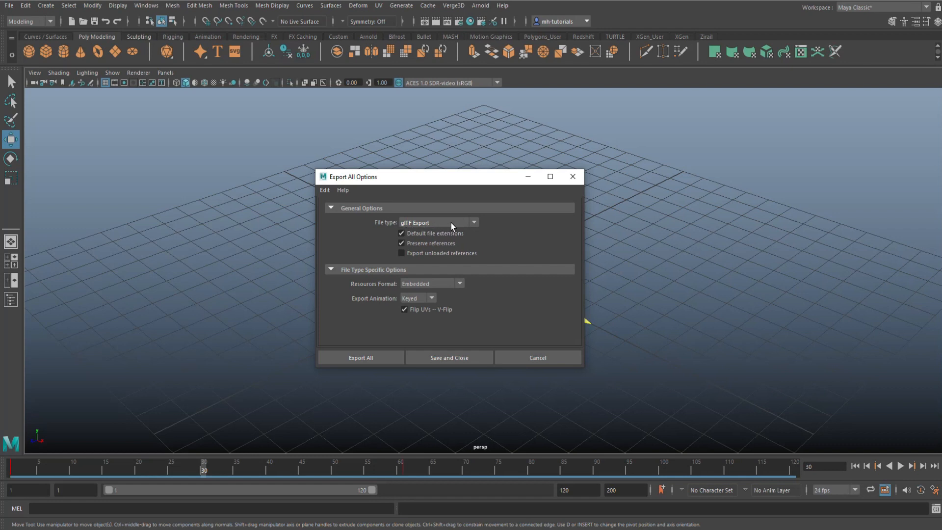
{"action": "mouse_move", "coordinate": [475, 227]}
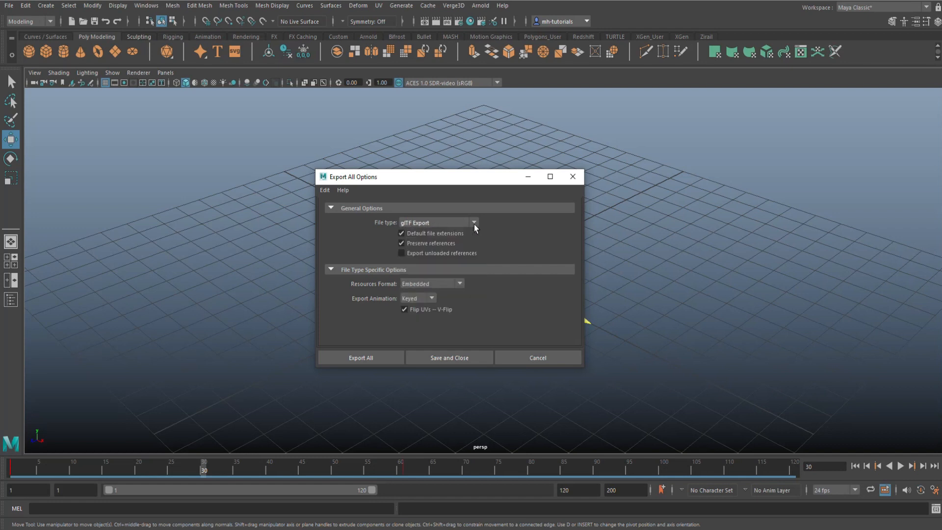
{"action": "mouse_move", "coordinate": [689, 176]}
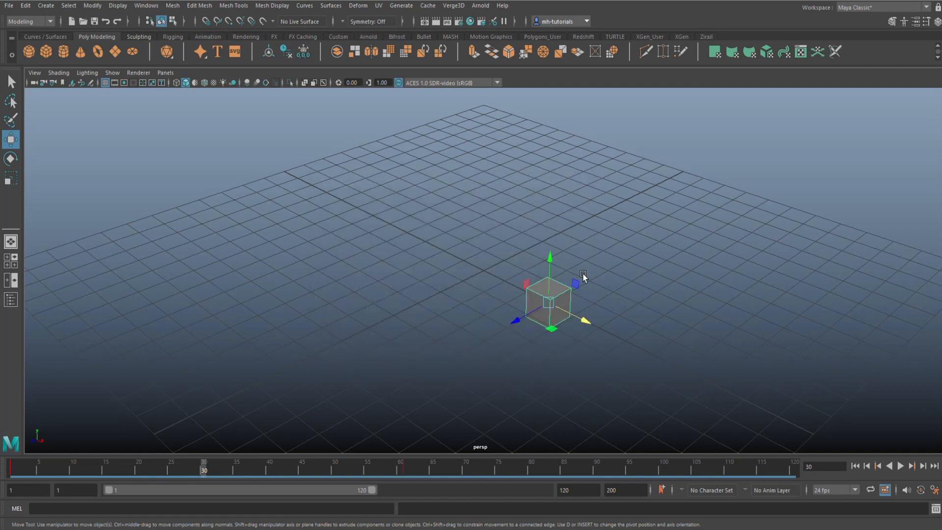
{"action": "mouse_move", "coordinate": [666, 262]}
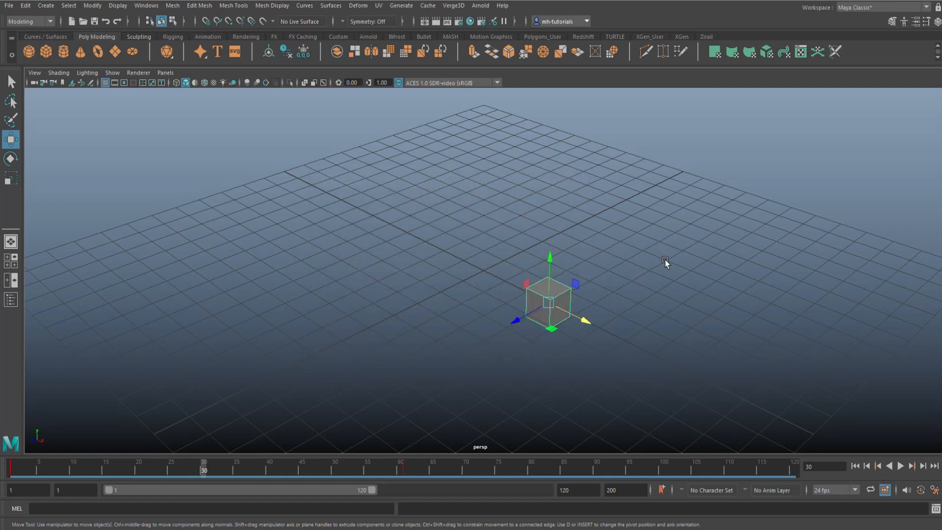
{"action": "mouse_move", "coordinate": [660, 287]}
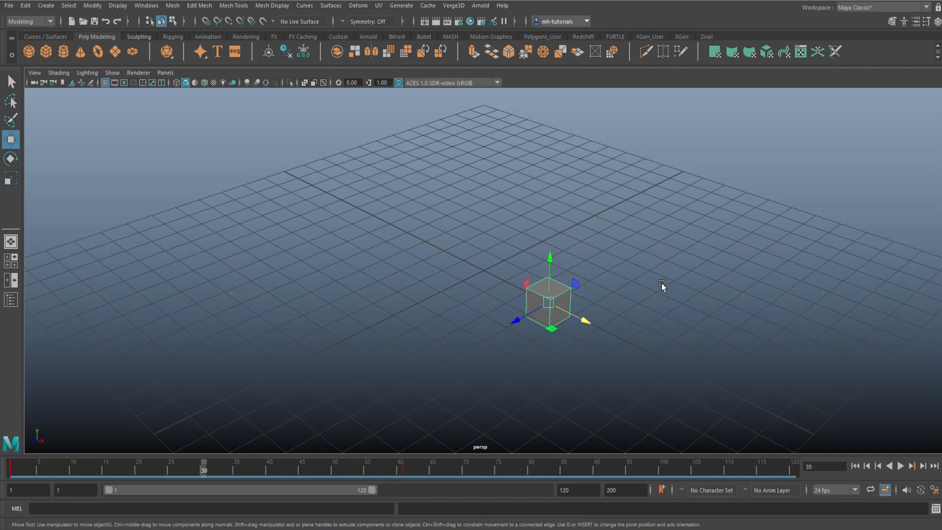
{"action": "mouse_move", "coordinate": [658, 310]}
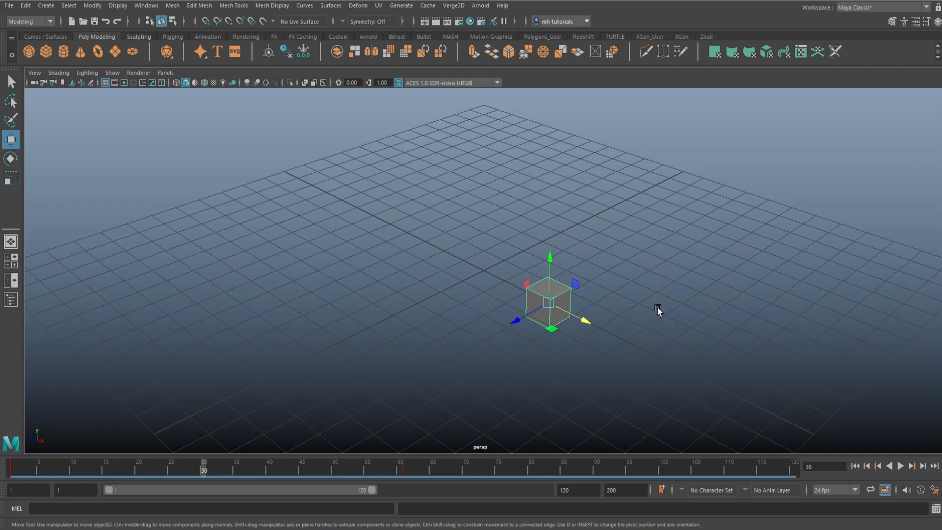
{"action": "mouse_move", "coordinate": [688, 260]}
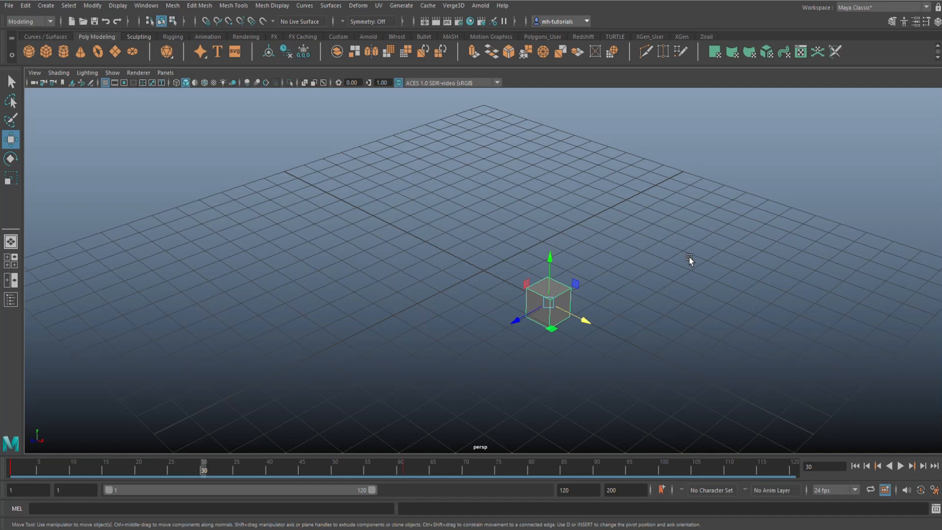